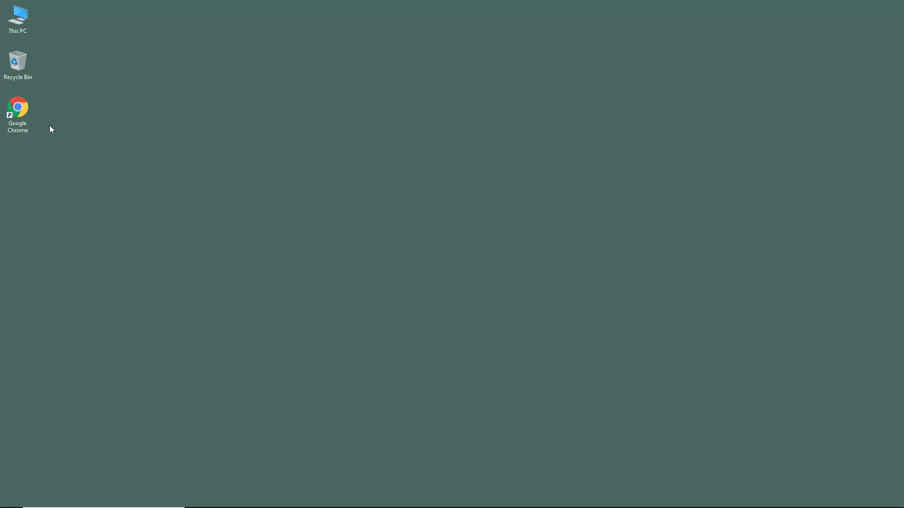
Launch Google Chrome from the desktop shortcut and maximize its window.
double_click(17, 109)
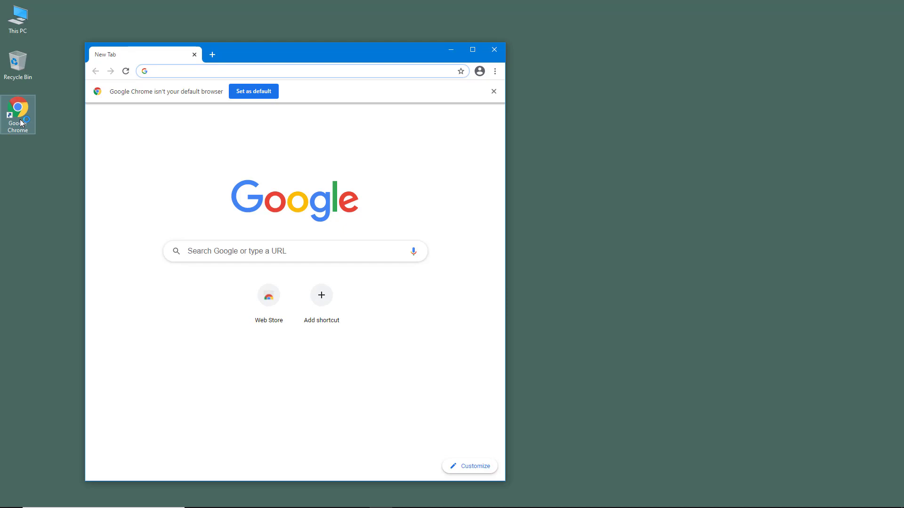
mouse_move(224, 98)
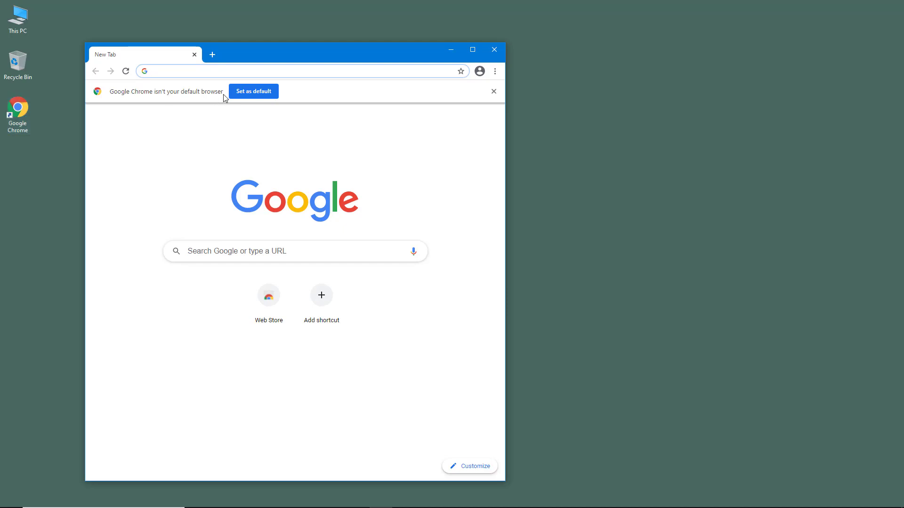
left_click(471, 50)
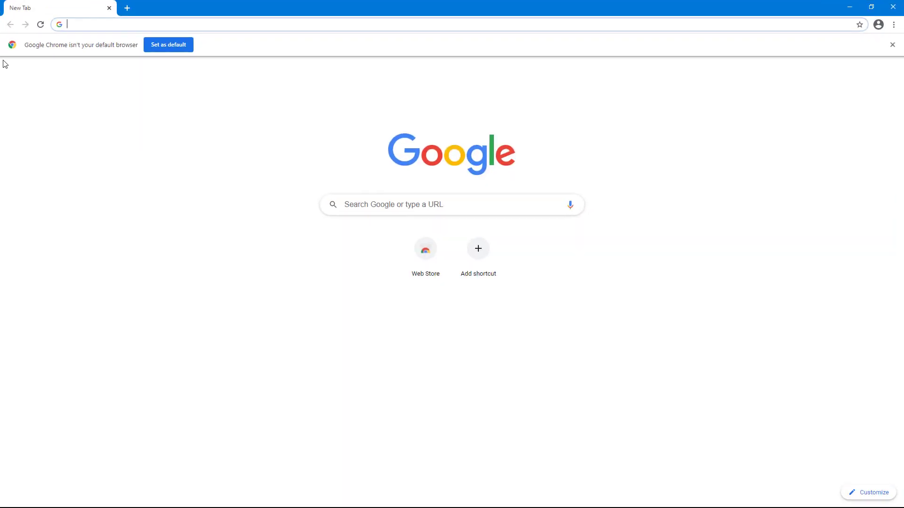
mouse_move(48, 56)
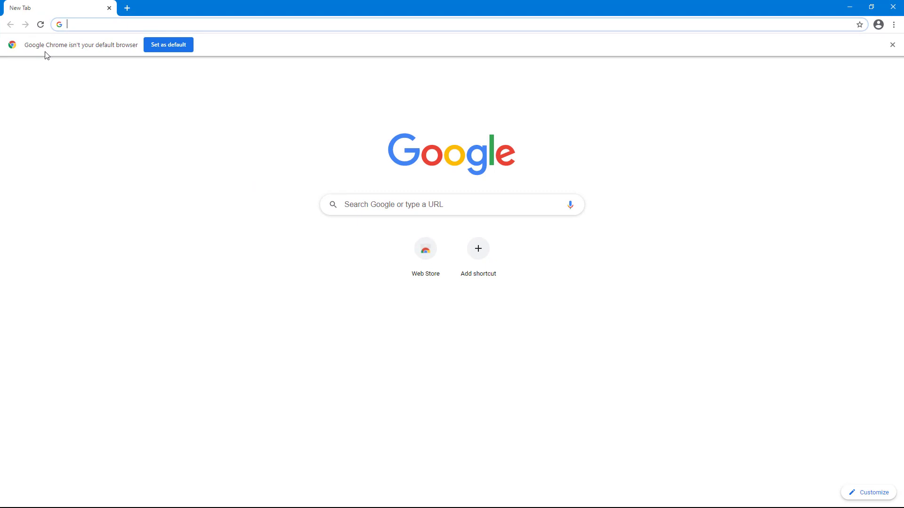
mouse_move(177, 56)
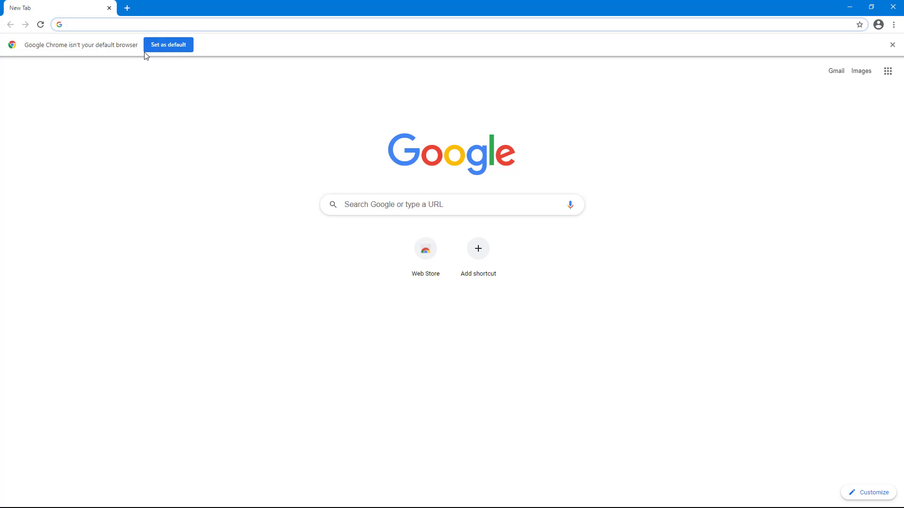
mouse_move(169, 51)
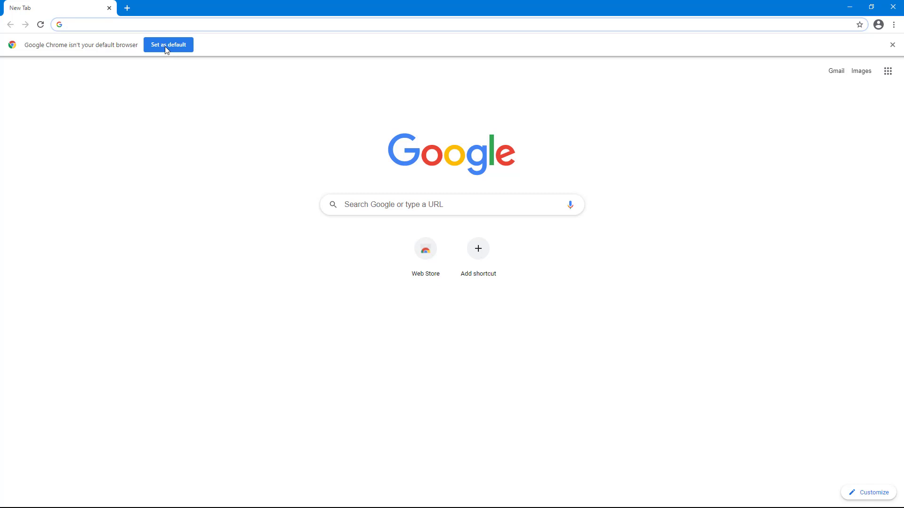
Switch the Windows default web browser from Microsoft Edge to Google Chrome via 'Switch anyway', then close Settings.
left_click(168, 45)
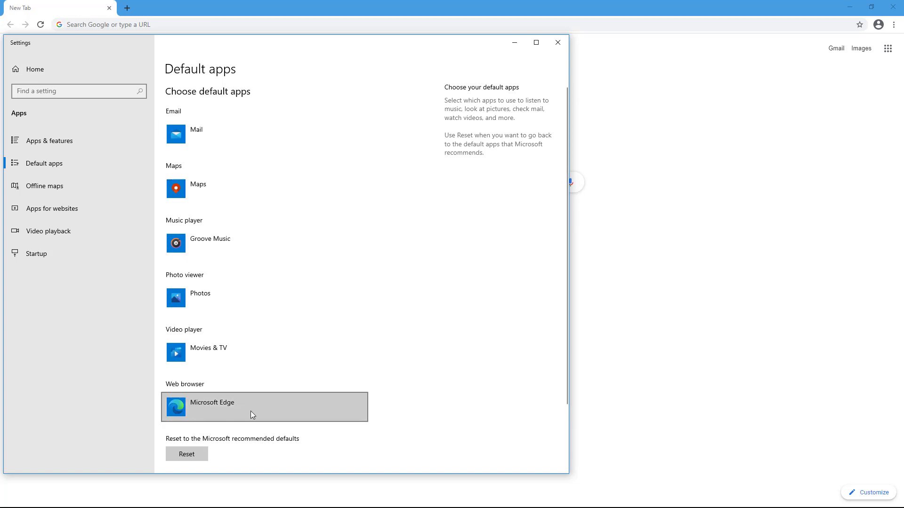
mouse_move(248, 413)
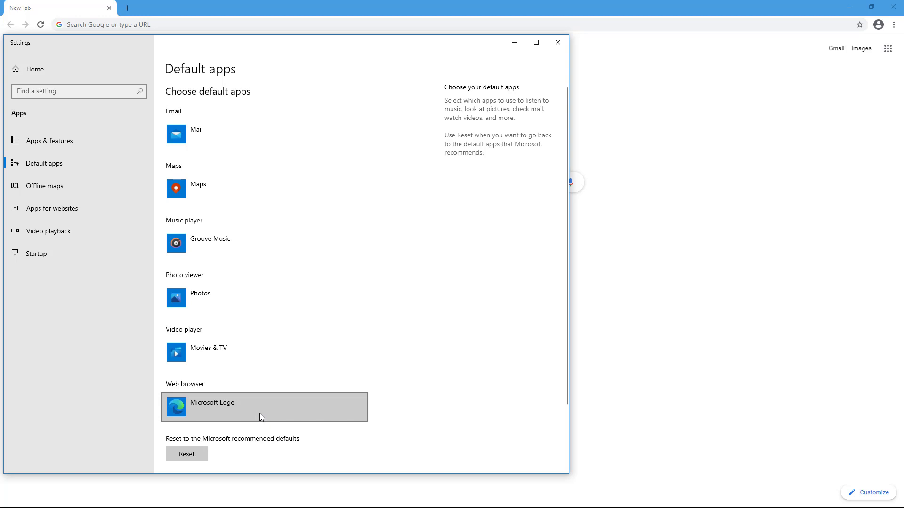
left_click(263, 406)
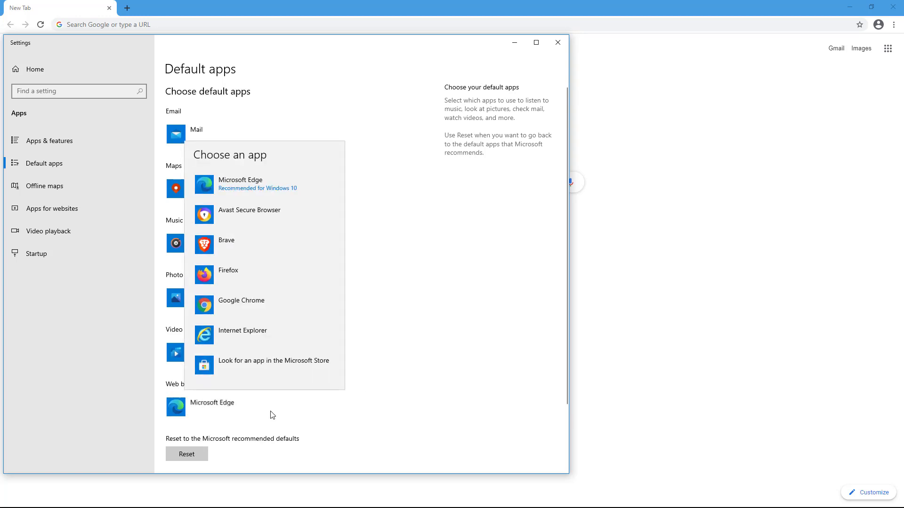
left_click(240, 304)
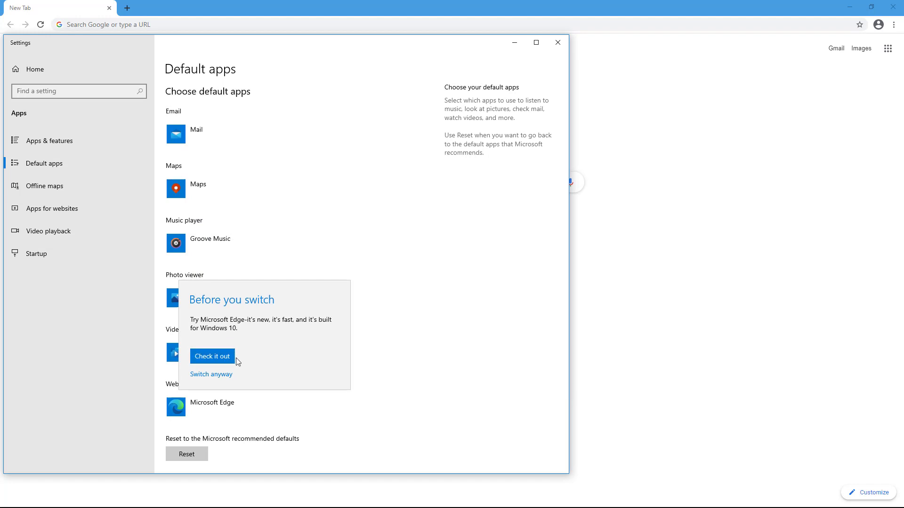
mouse_move(248, 373)
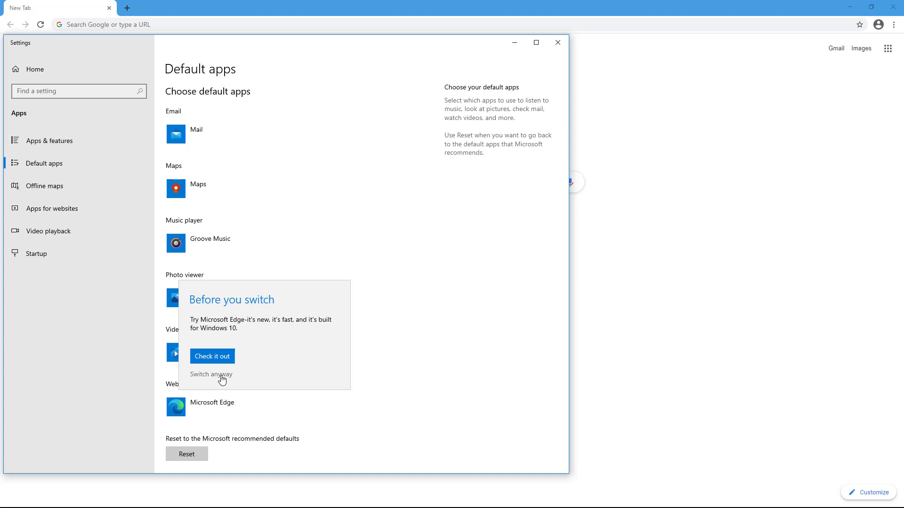
left_click(211, 374)
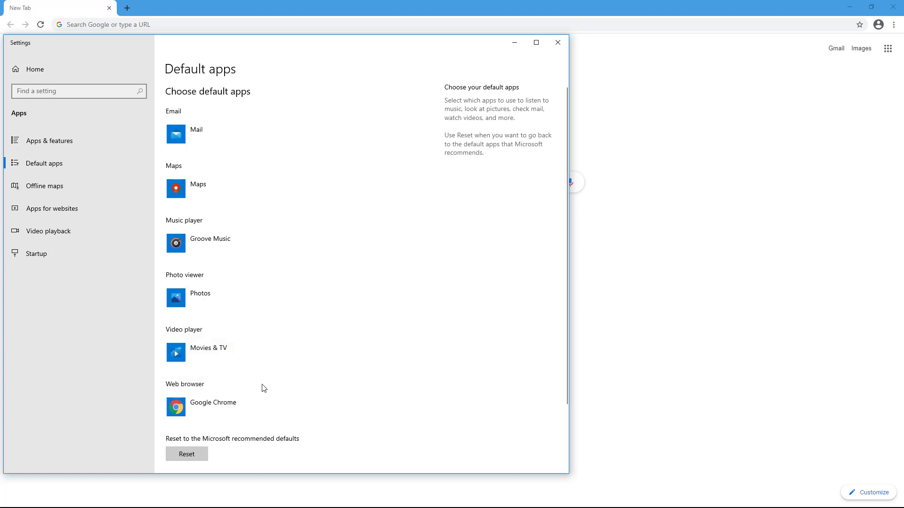
left_click(556, 42)
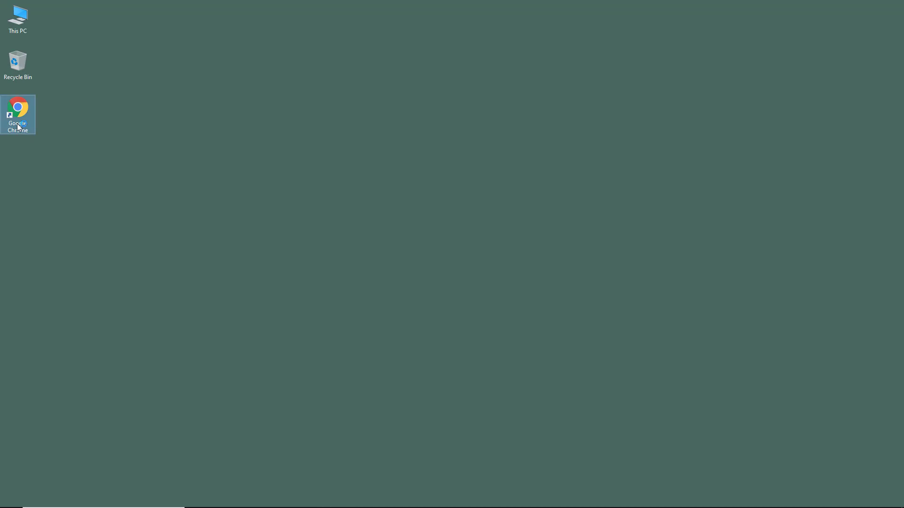
Relaunch Google Chrome from the desktop and bring up its three-dot main menu.
double_click(18, 110)
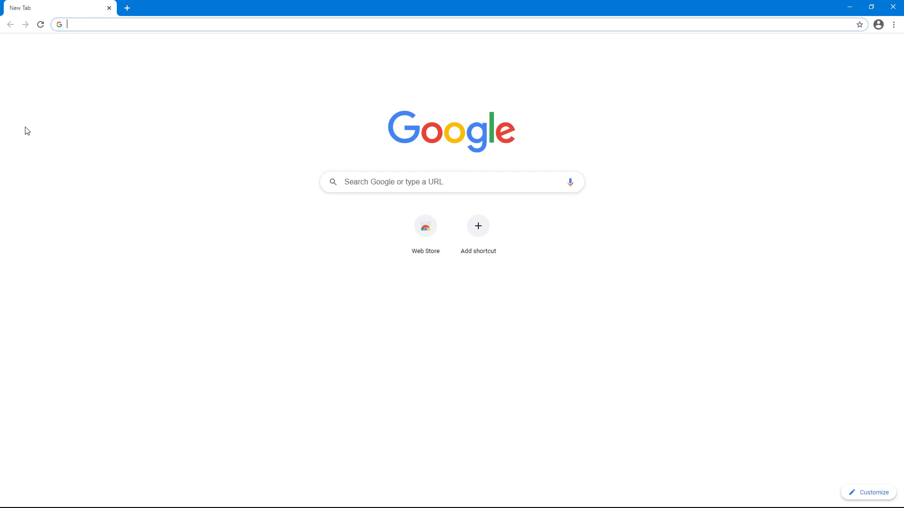
mouse_move(844, 36)
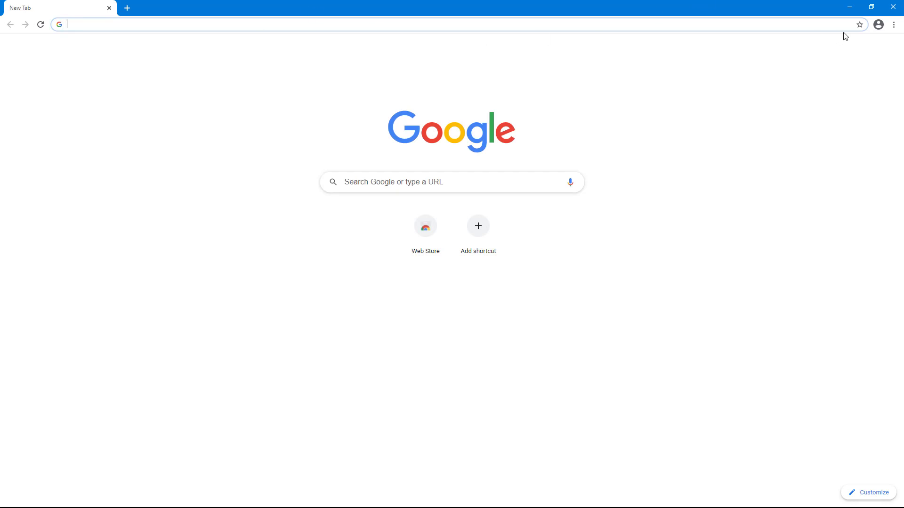
mouse_move(892, 29)
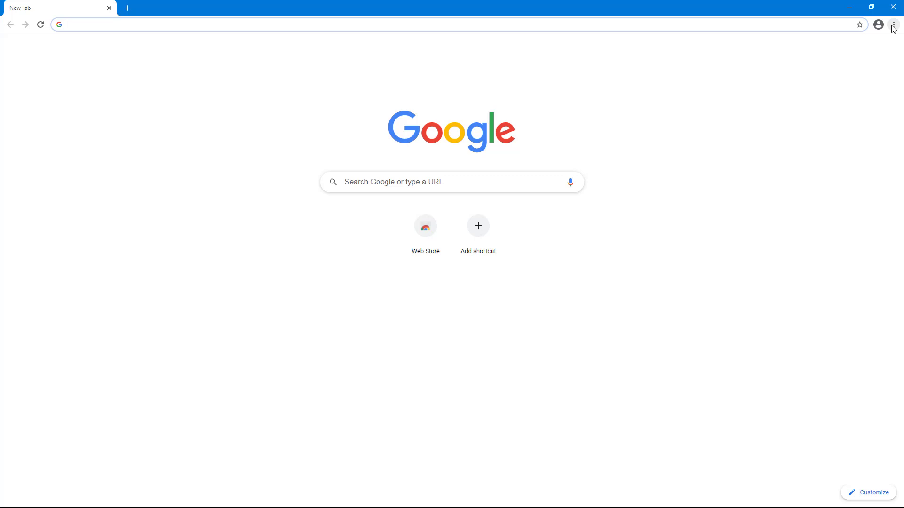
mouse_move(893, 25)
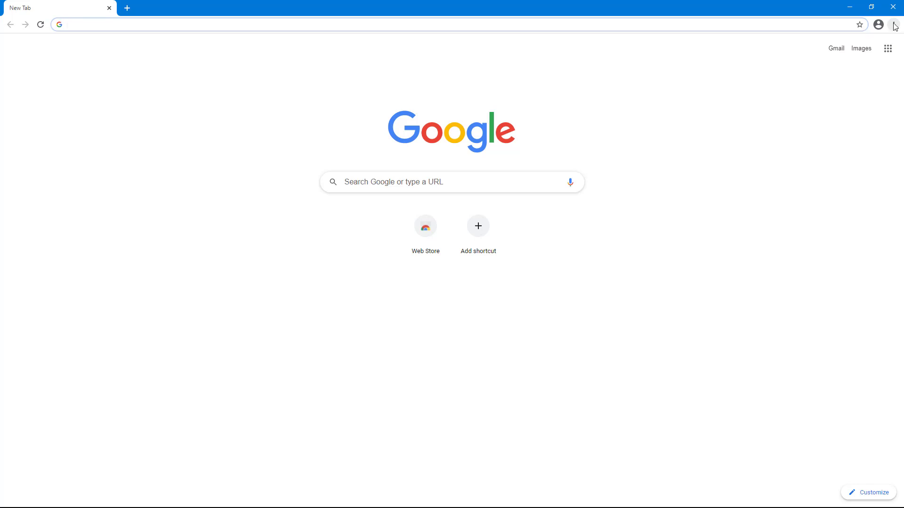
left_click(893, 25)
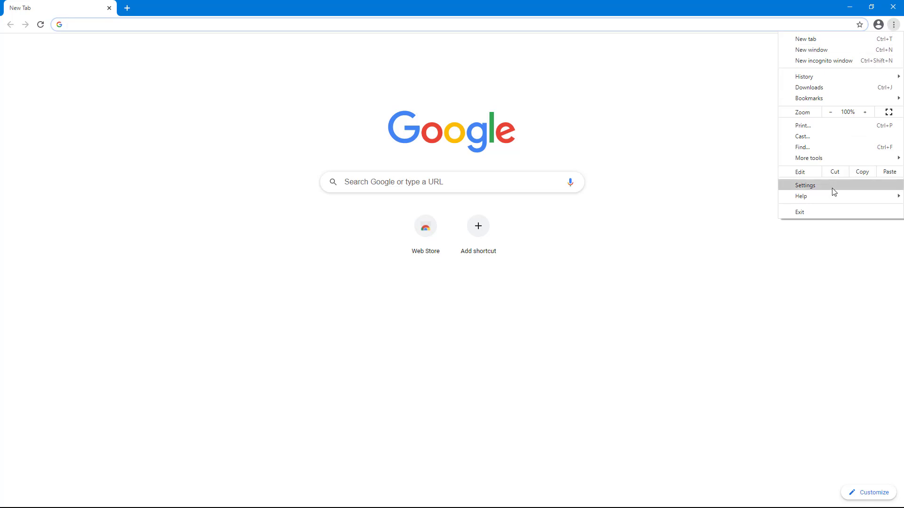
Search Chrome's settings for 'default' and highlight the Default browser entry confirming Chrome is default.
left_click(805, 185)
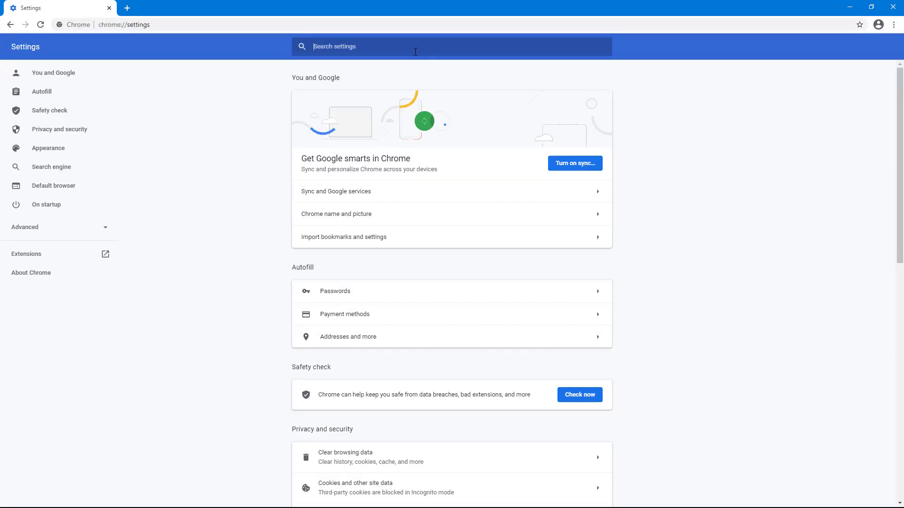
type("default")
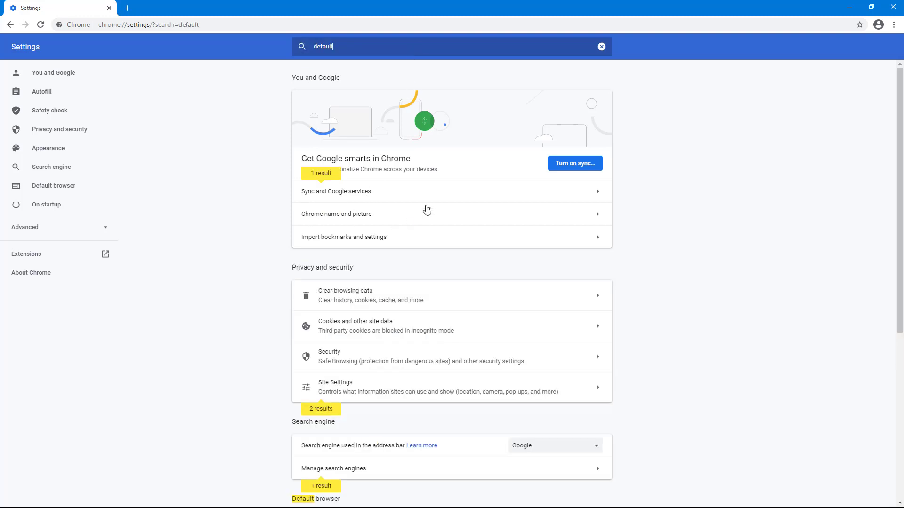
mouse_move(423, 329)
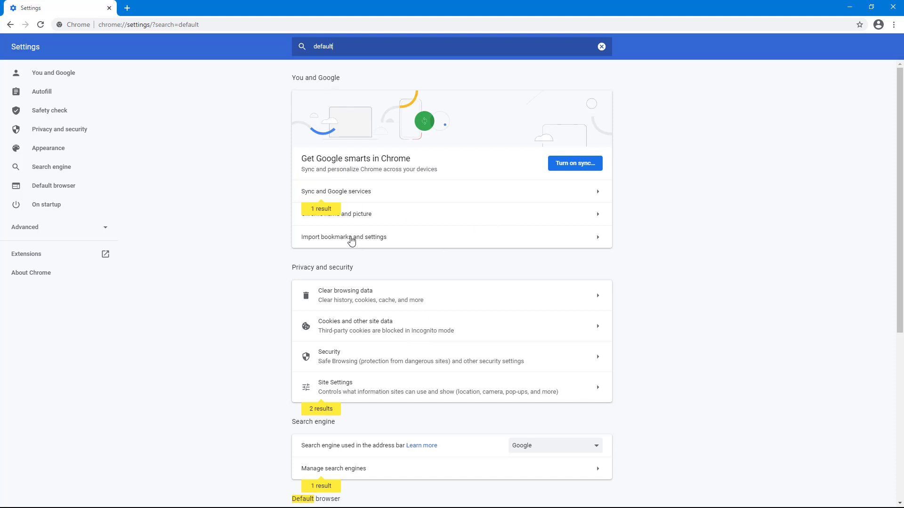
scroll("down", 3)
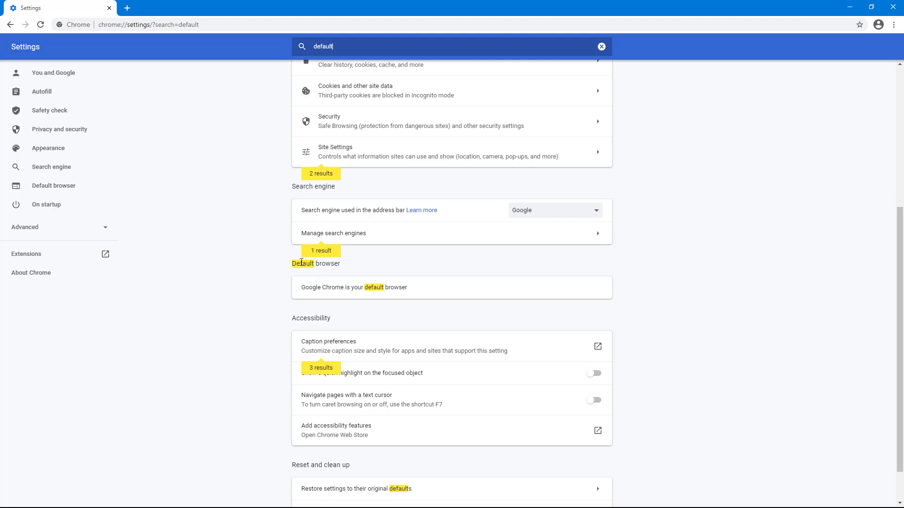
double_click(316, 263)
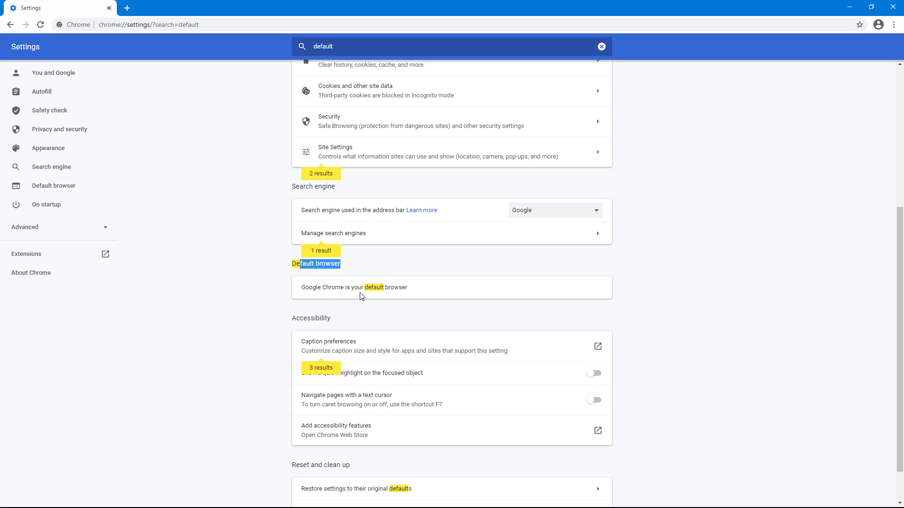
mouse_move(494, 295)
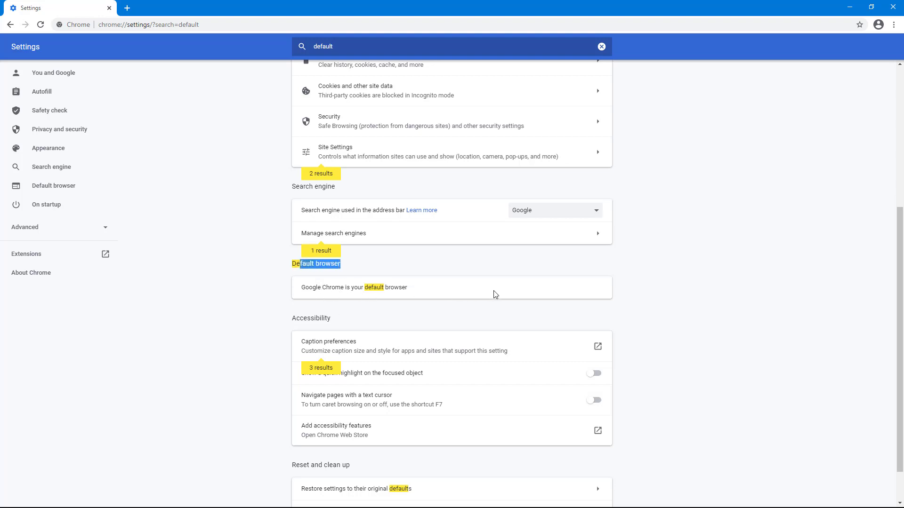
mouse_move(443, 288)
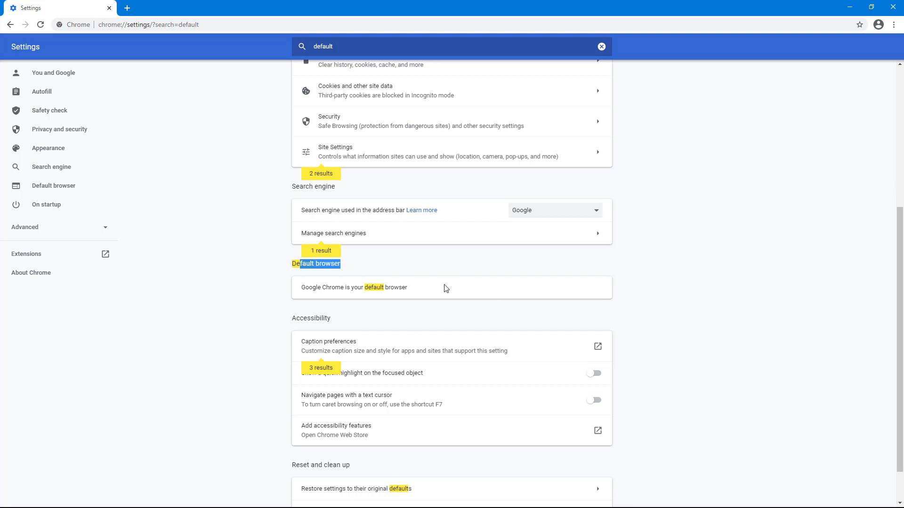
mouse_move(423, 275)
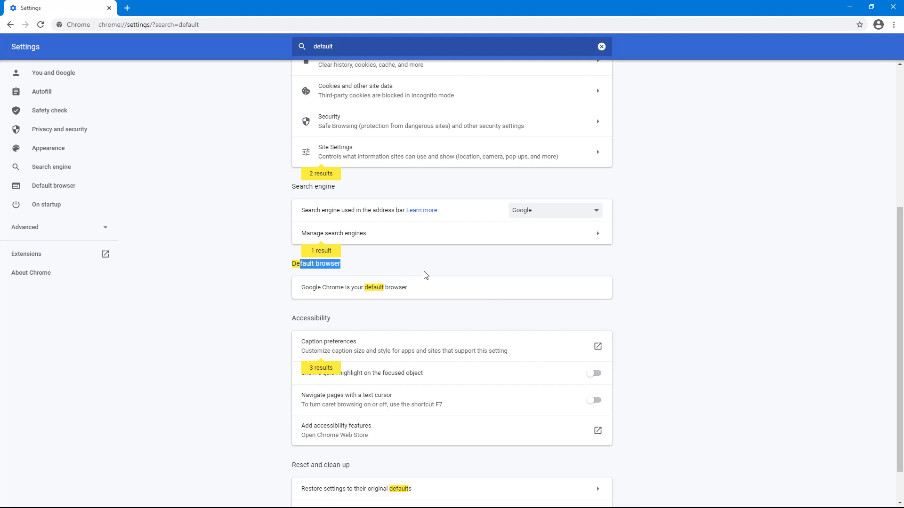